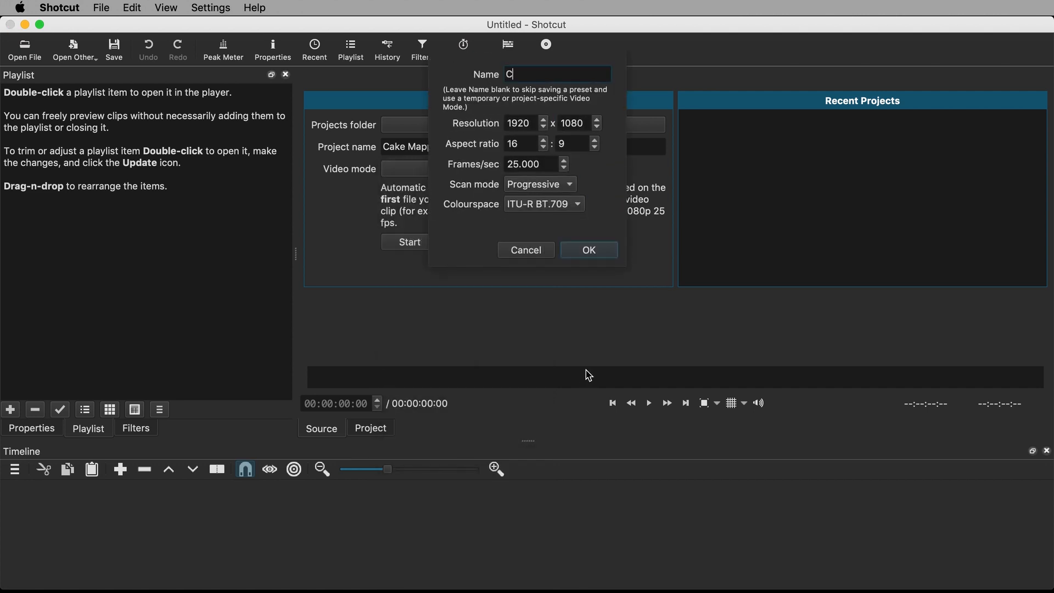
Begin defining a custom video mode for the Cake Mapping project from the start page.
left_click(589, 251)
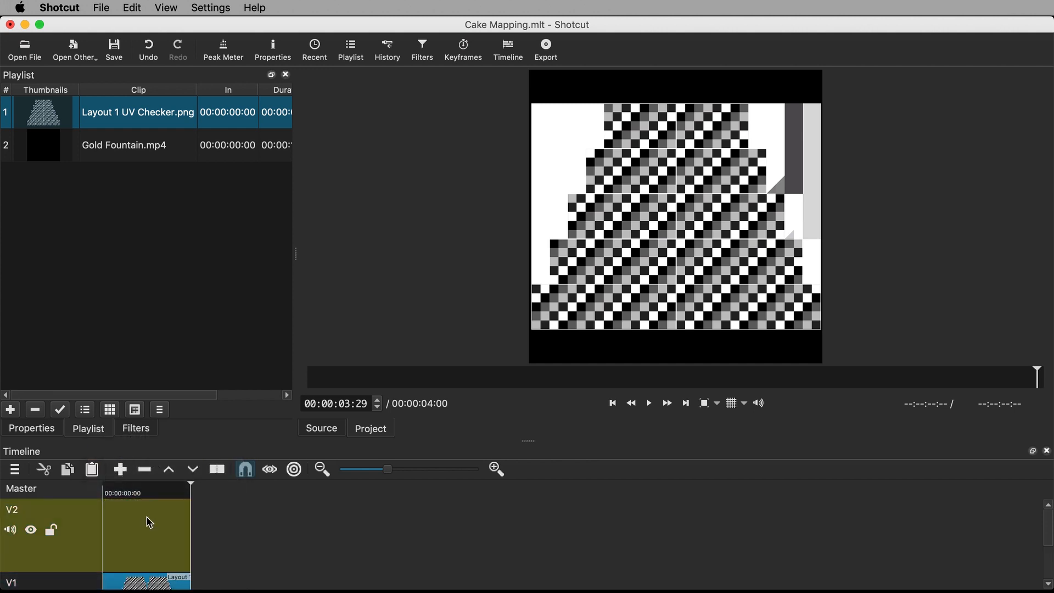
Move the UV checker clip to track V2 and add a black colour clip to the playlist.
left_click(9, 409)
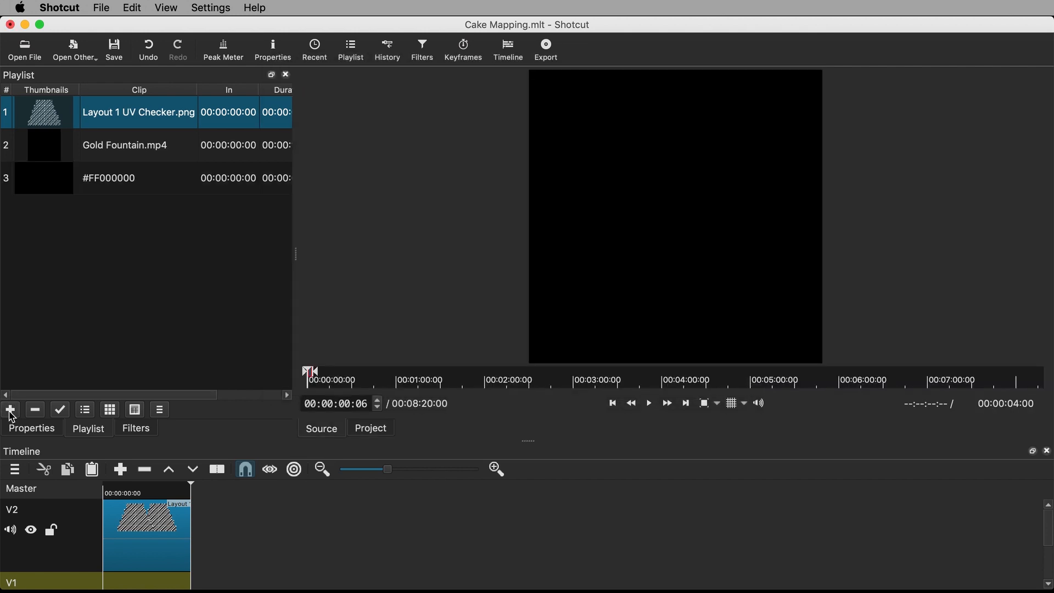